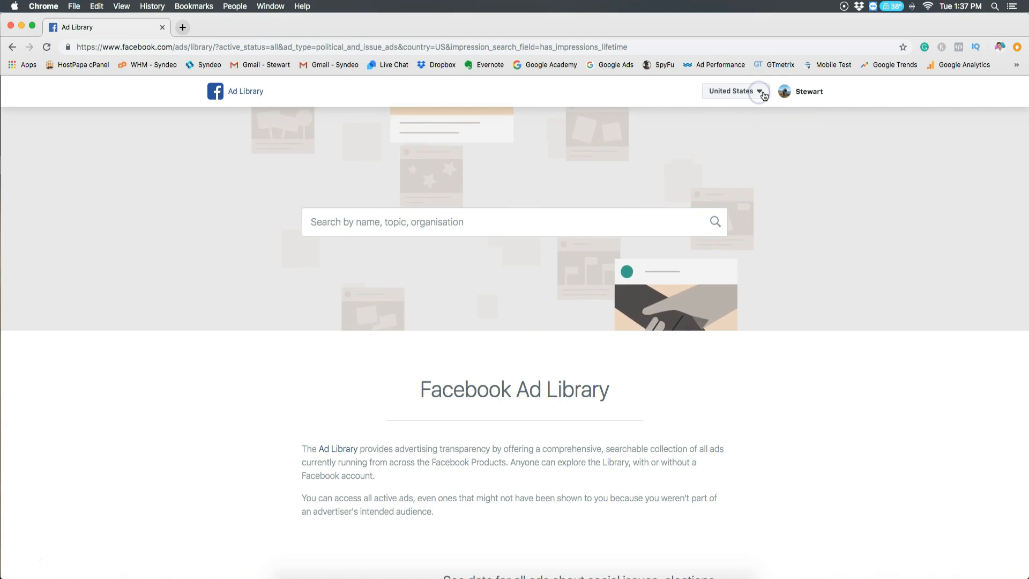
# Change the Ad Library country filter from United States to New Zealand.
pyautogui.click(733, 91)
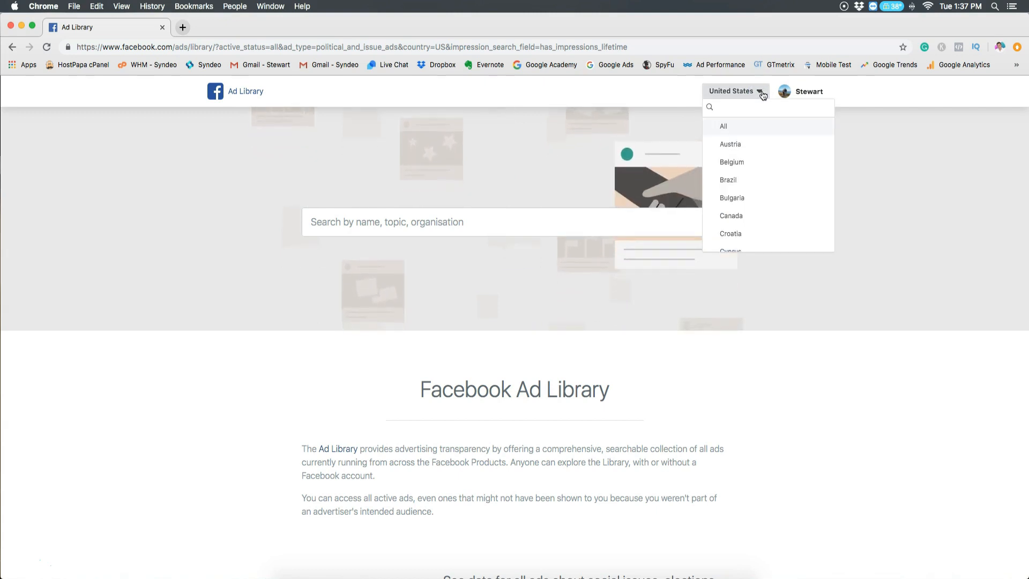
pyautogui.write('new')
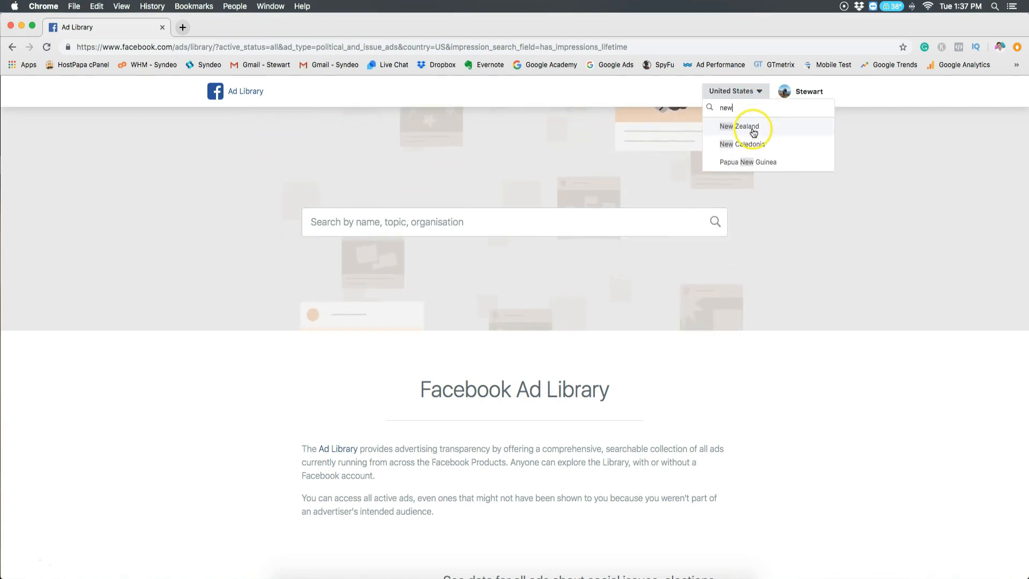
pyautogui.click(741, 127)
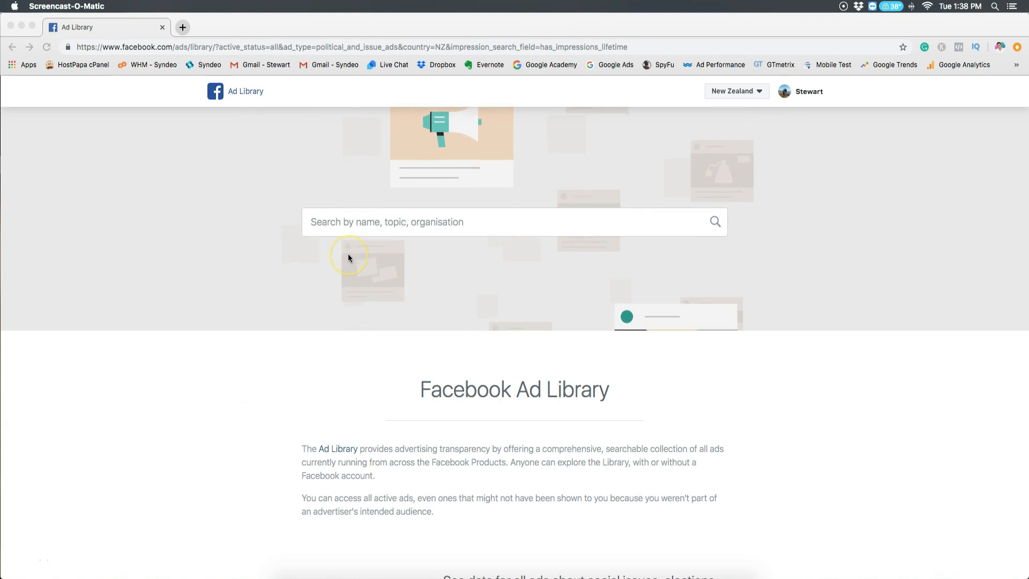
# Search Collab Digital and scroll through its 18 New Zealand workshop ads.
pyautogui.click(358, 222)
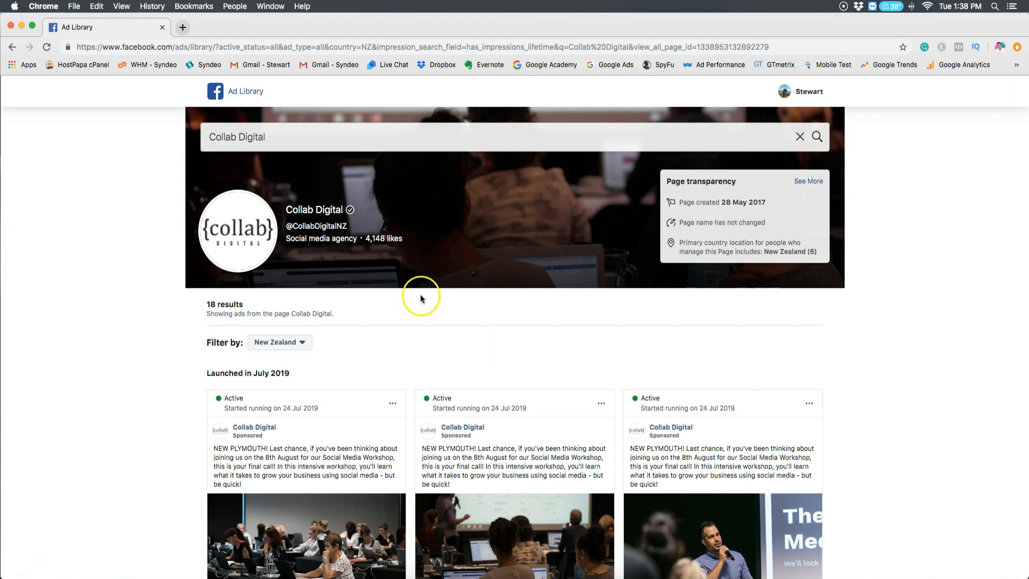
pyautogui.moveTo(428, 305)
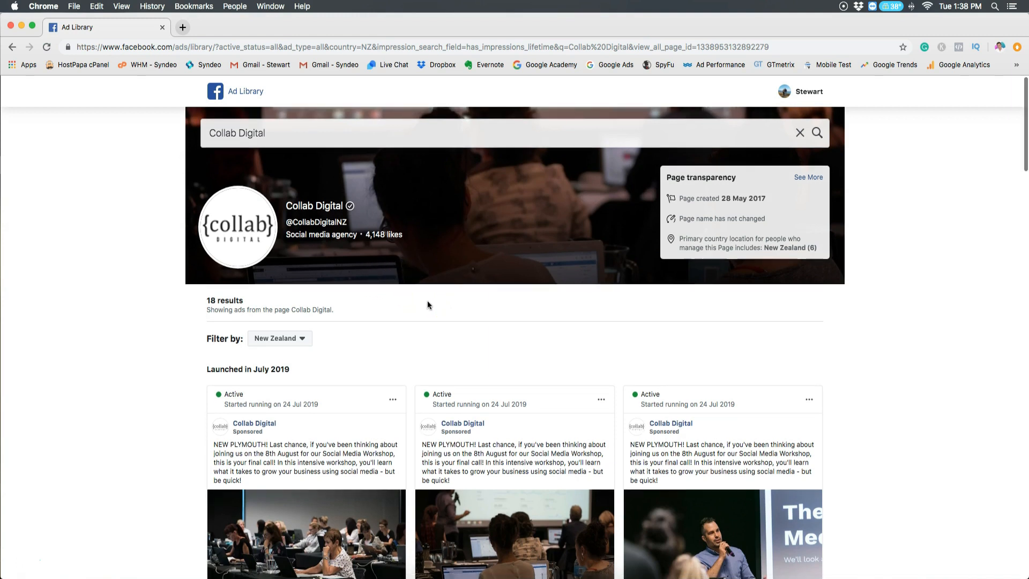
pyautogui.scroll(-3)
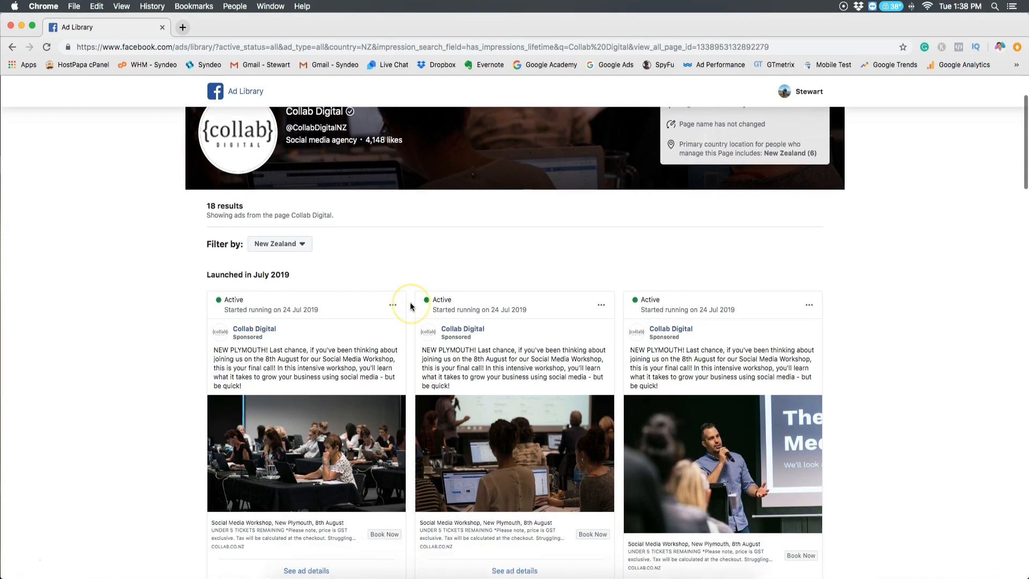
pyautogui.scroll(-3)
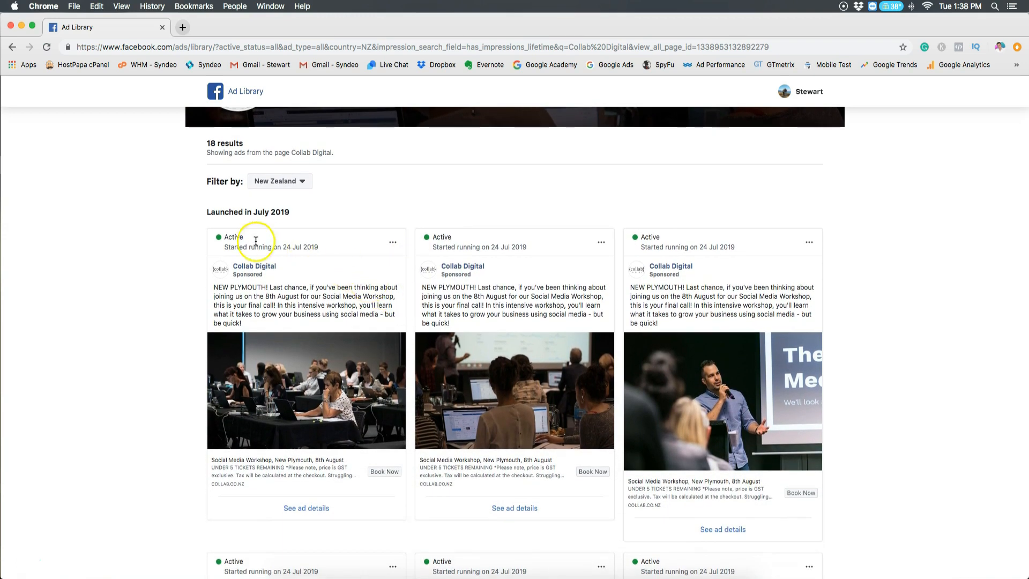
pyautogui.moveTo(366, 305)
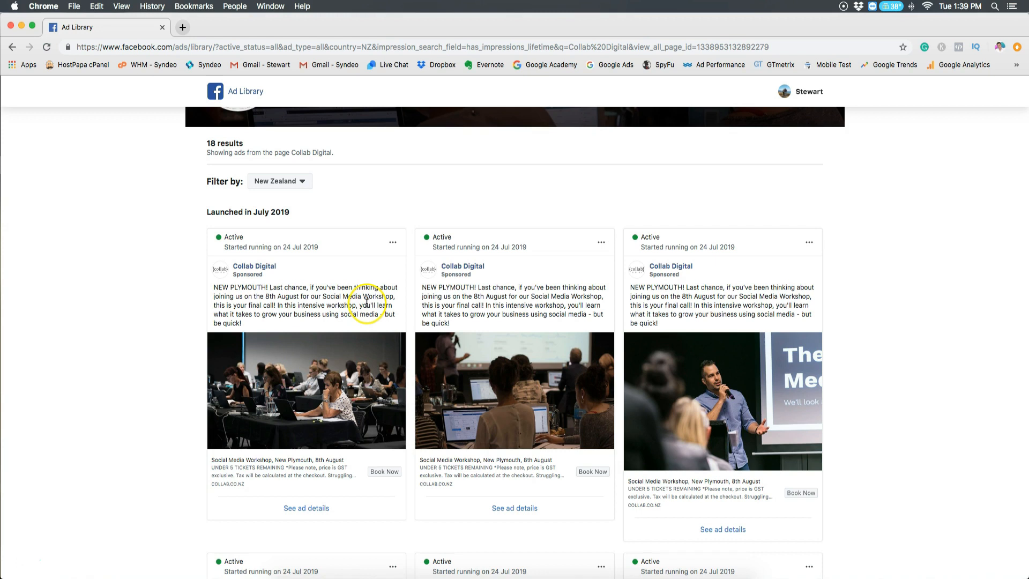
pyautogui.moveTo(333, 384)
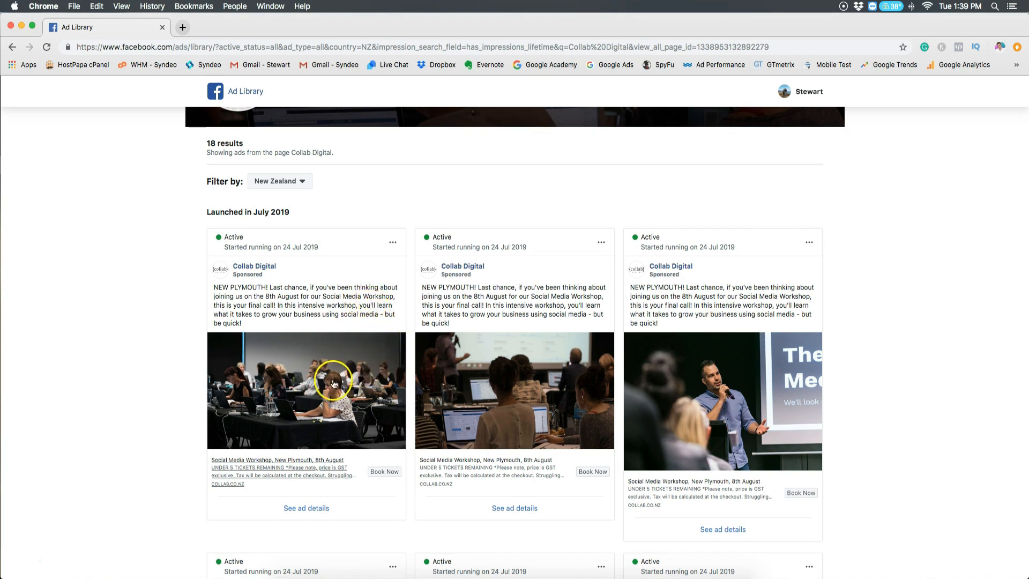
pyautogui.moveTo(332, 464)
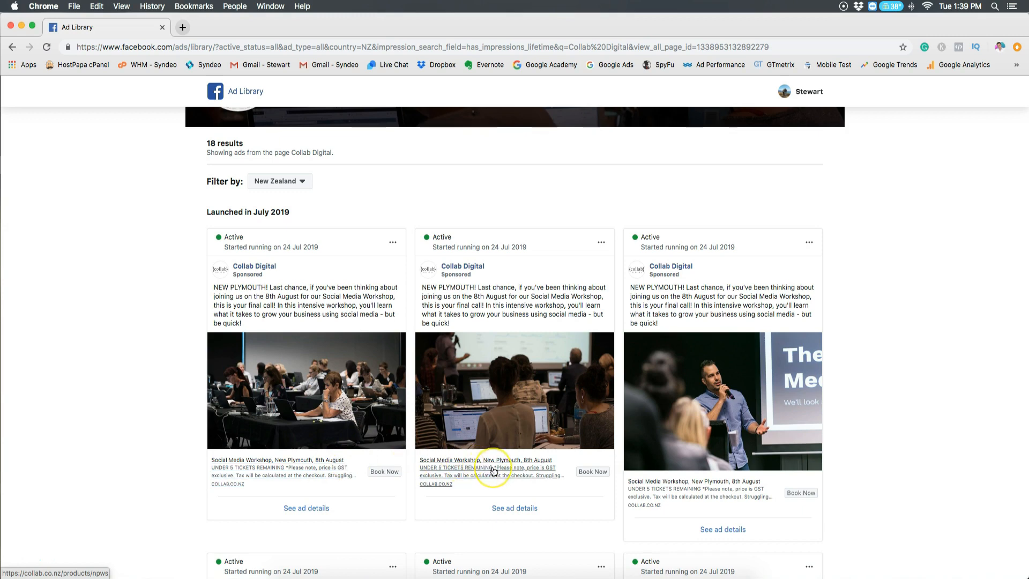
pyautogui.scroll(-3)
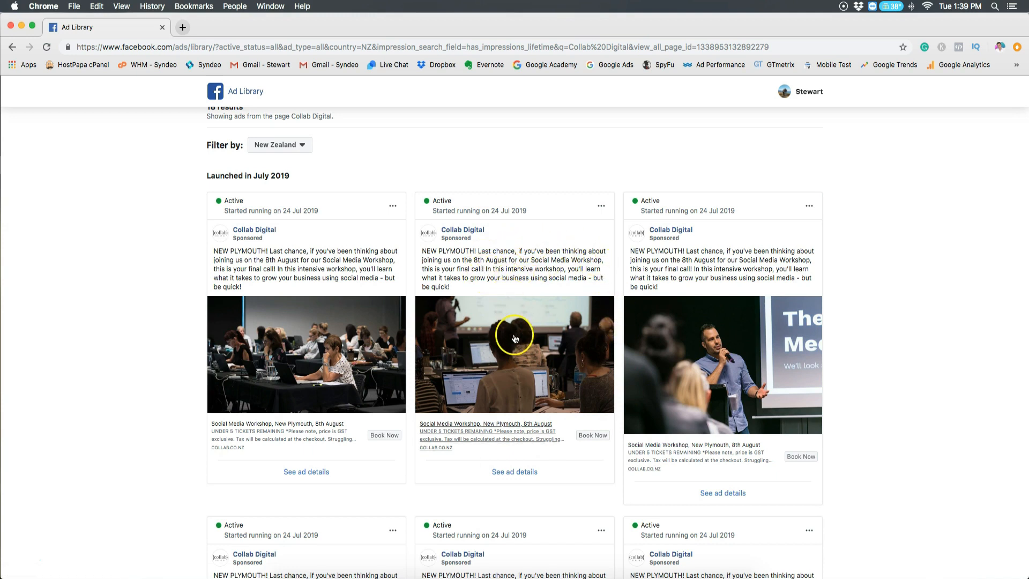
pyautogui.moveTo(395, 361)
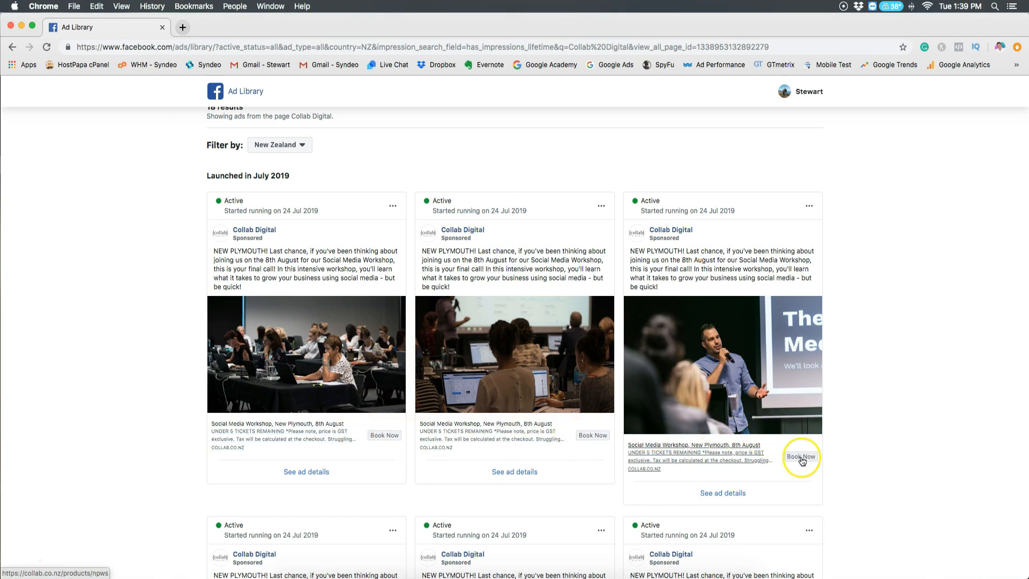
pyautogui.scroll(-3)
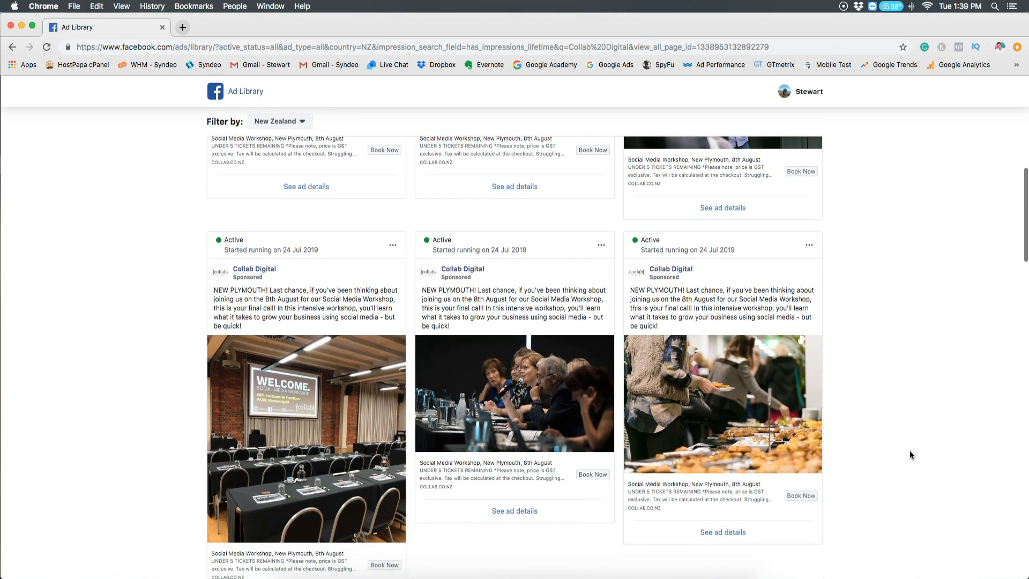
pyautogui.scroll(-3)
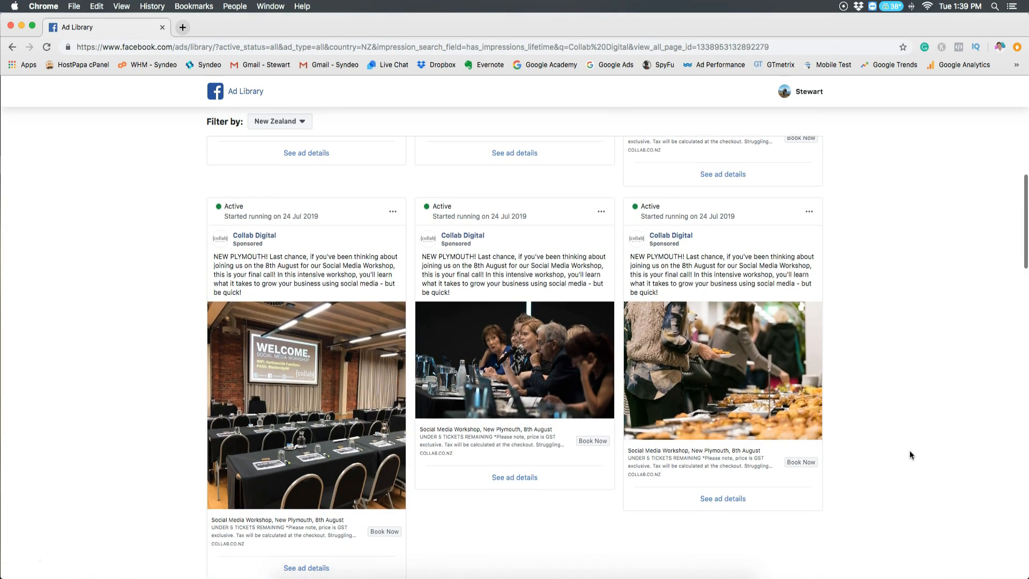
pyautogui.scroll(-3)
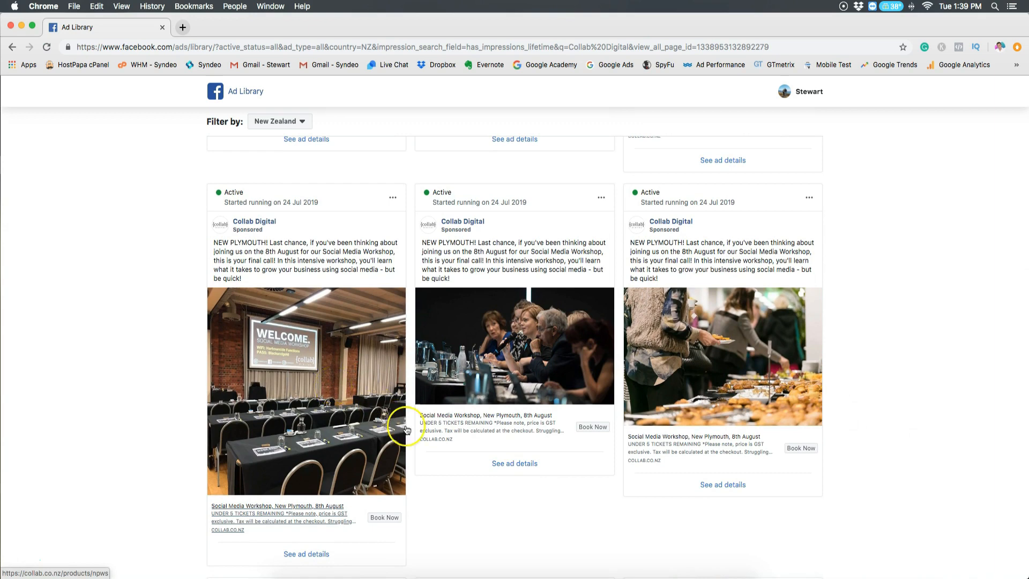
pyautogui.moveTo(855, 355)
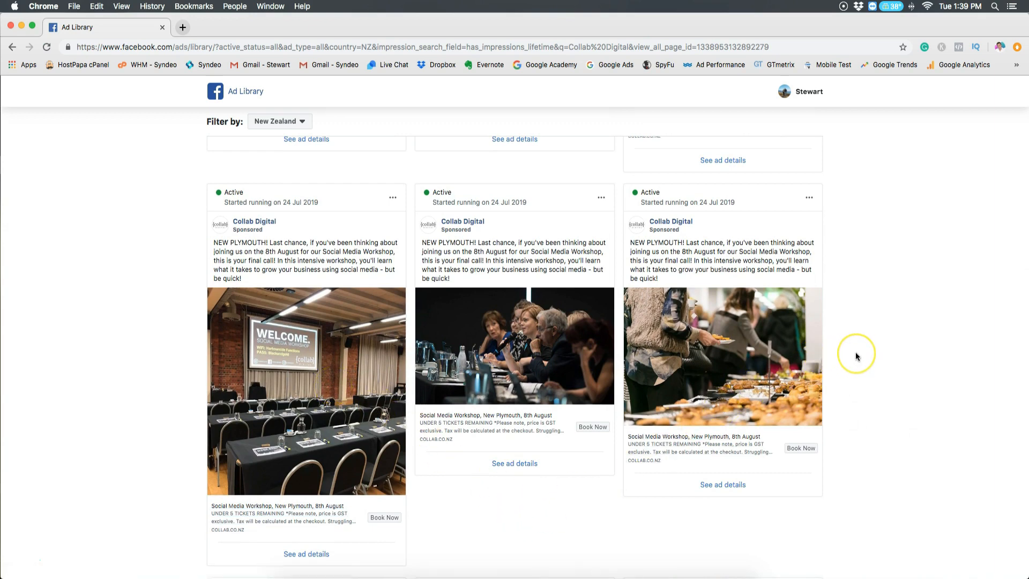
pyautogui.scroll(-3)
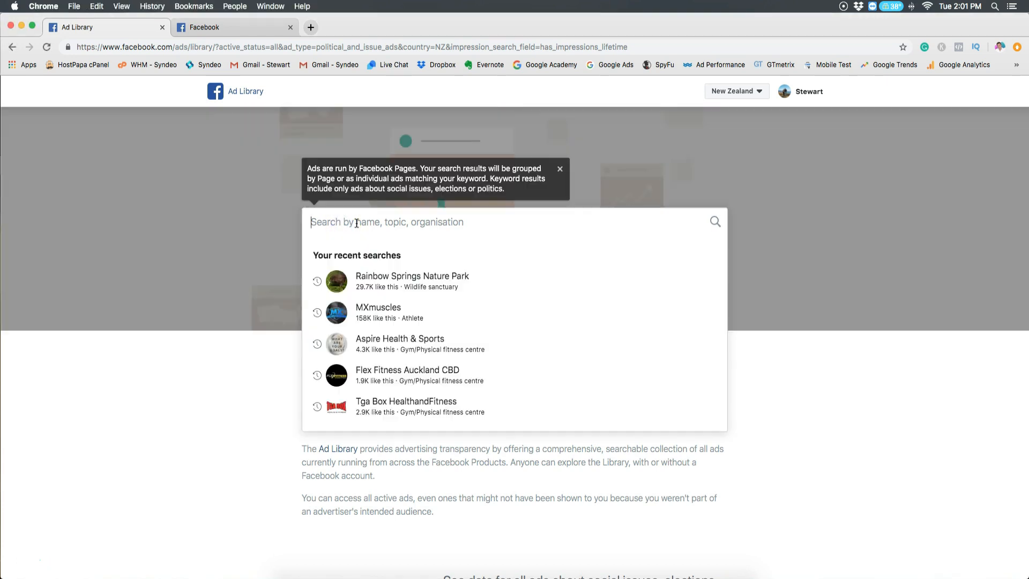
pyautogui.moveTo(378, 284)
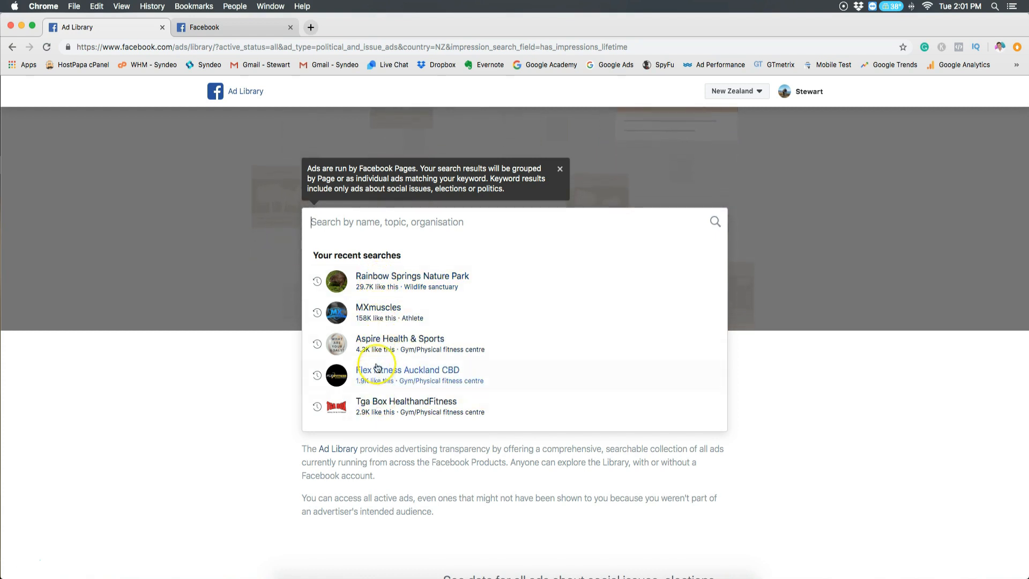
pyautogui.click(411, 276)
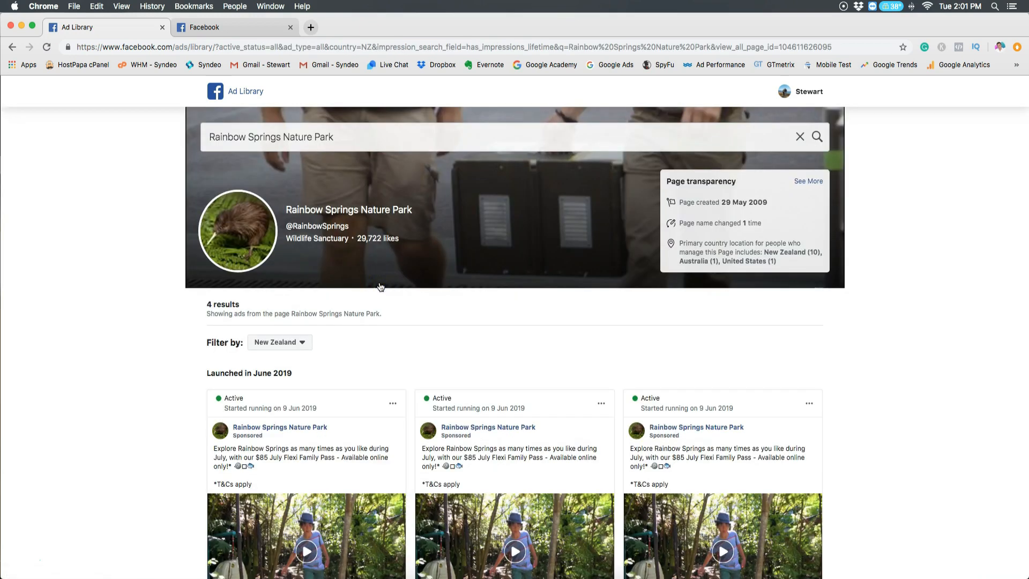
pyautogui.scroll(-3)
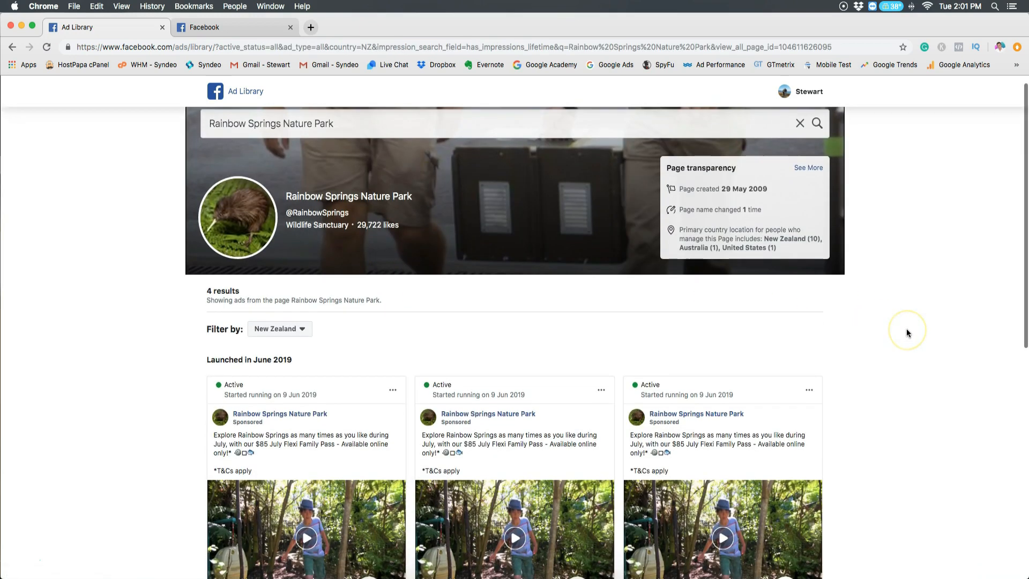
pyautogui.scroll(-3)
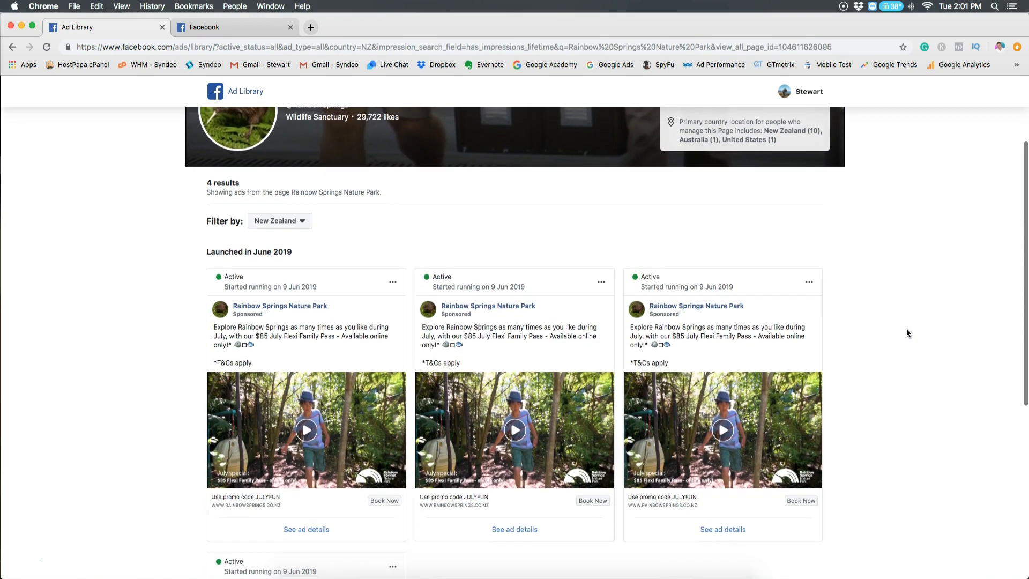
pyautogui.scroll(-3)
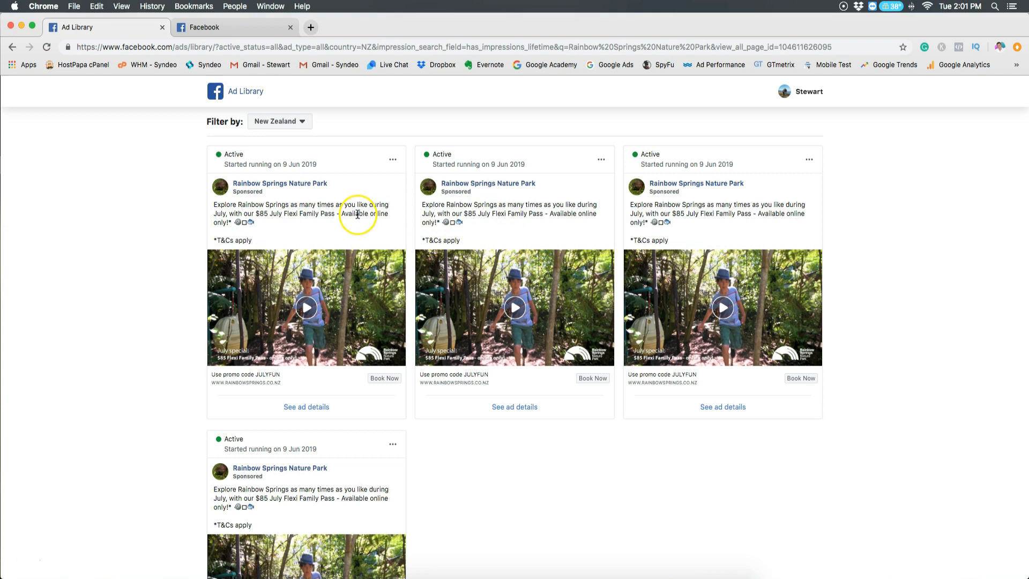
pyautogui.moveTo(327, 299)
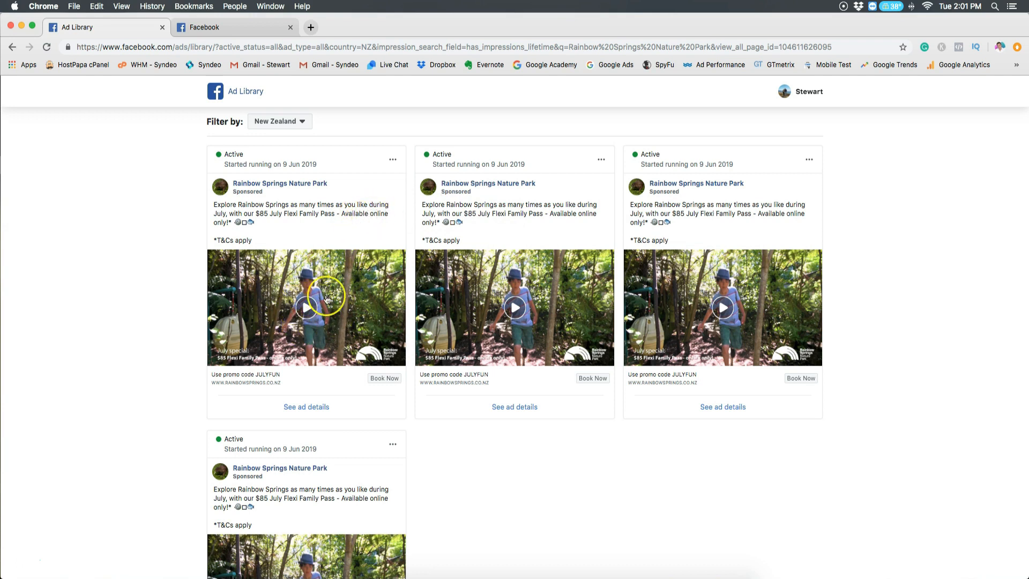
pyautogui.moveTo(271, 299)
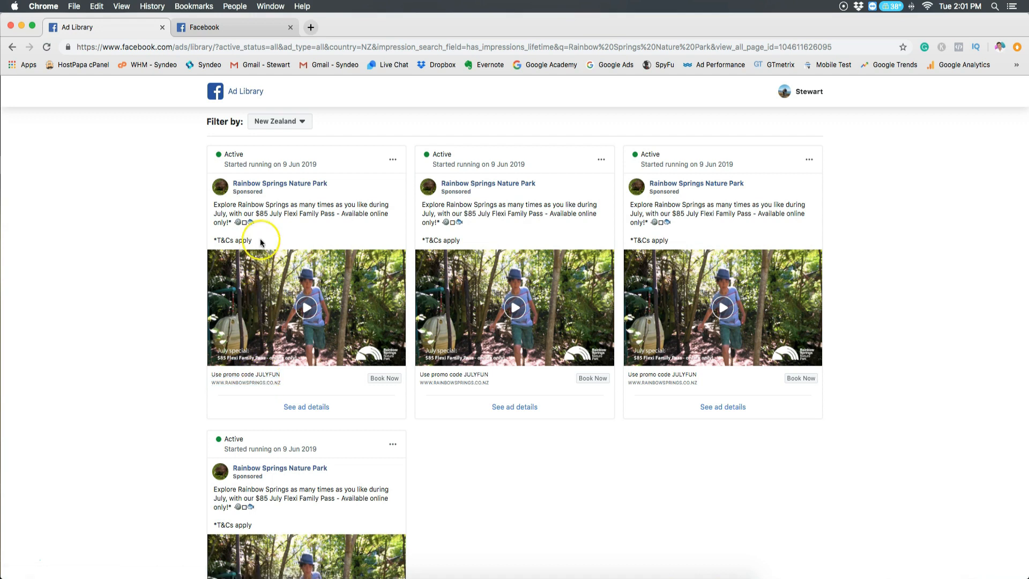
pyautogui.moveTo(384, 378)
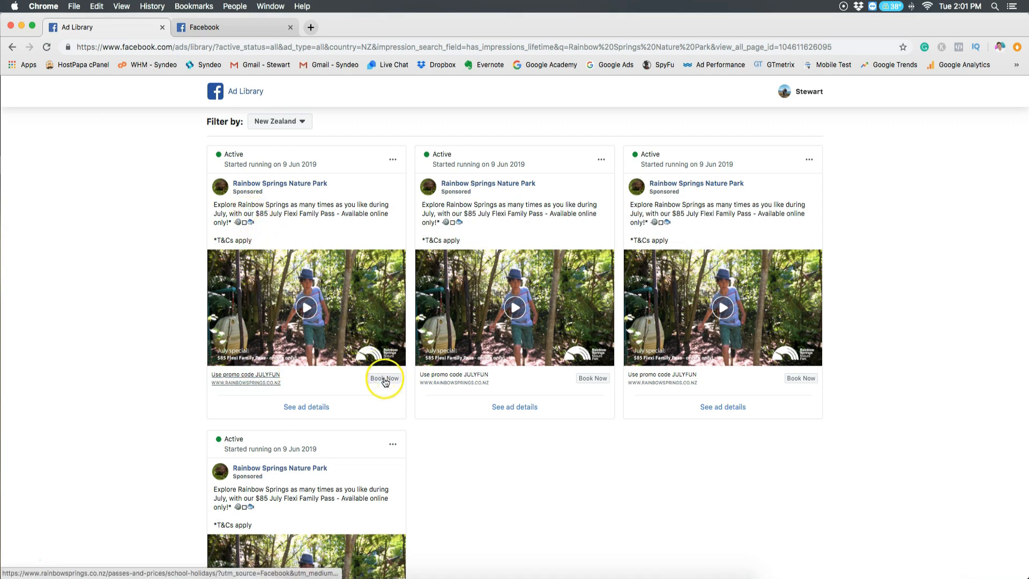
pyautogui.moveTo(593, 379)
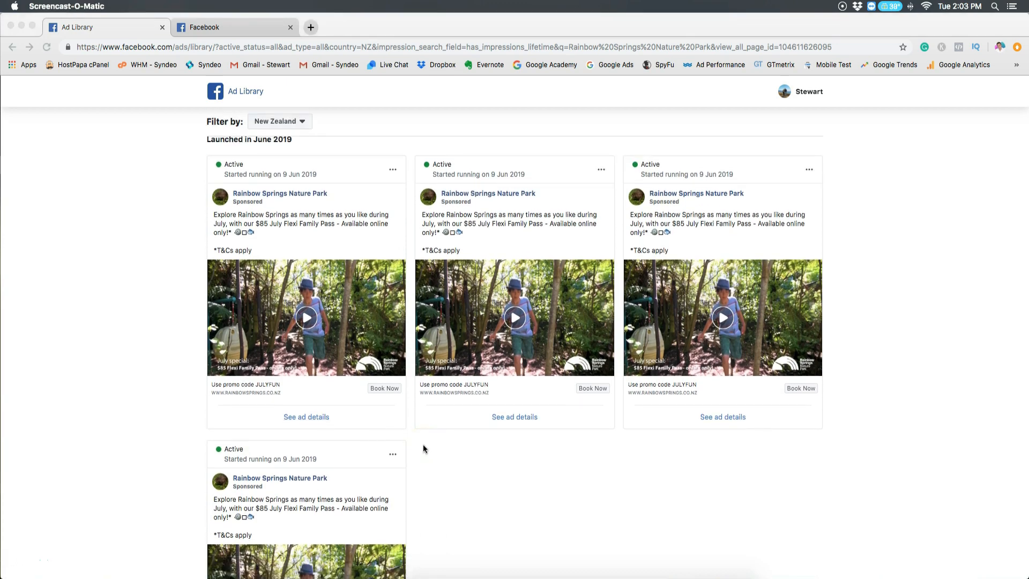
pyautogui.scroll(-3)
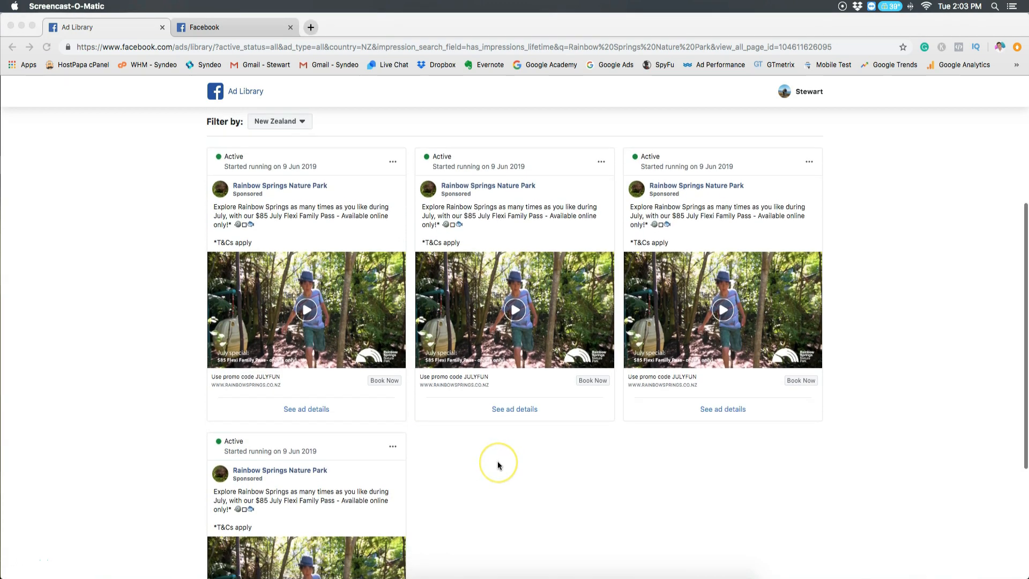
pyautogui.scroll(-3)
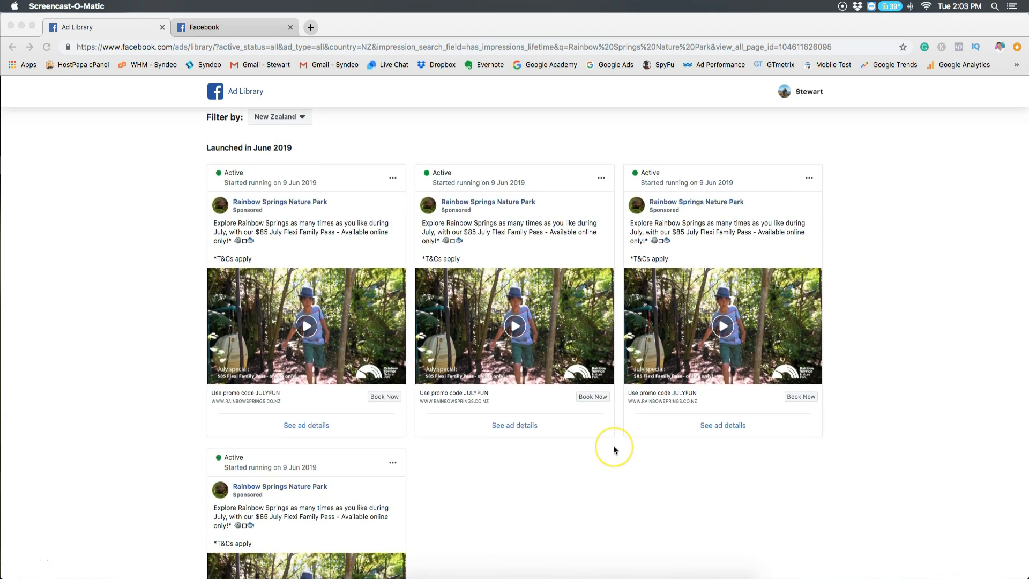
pyautogui.scroll(-3)
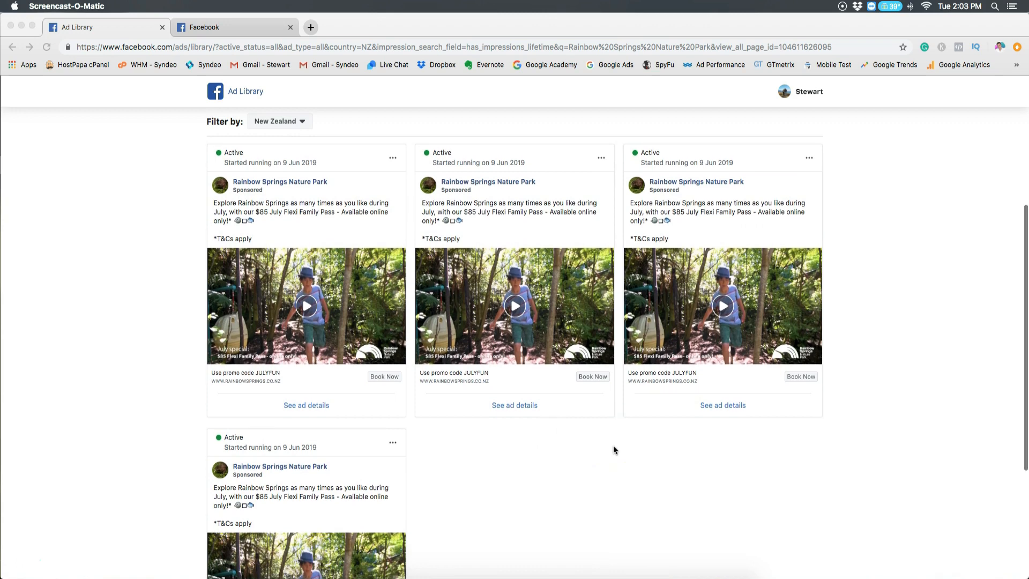
pyautogui.scroll(-3)
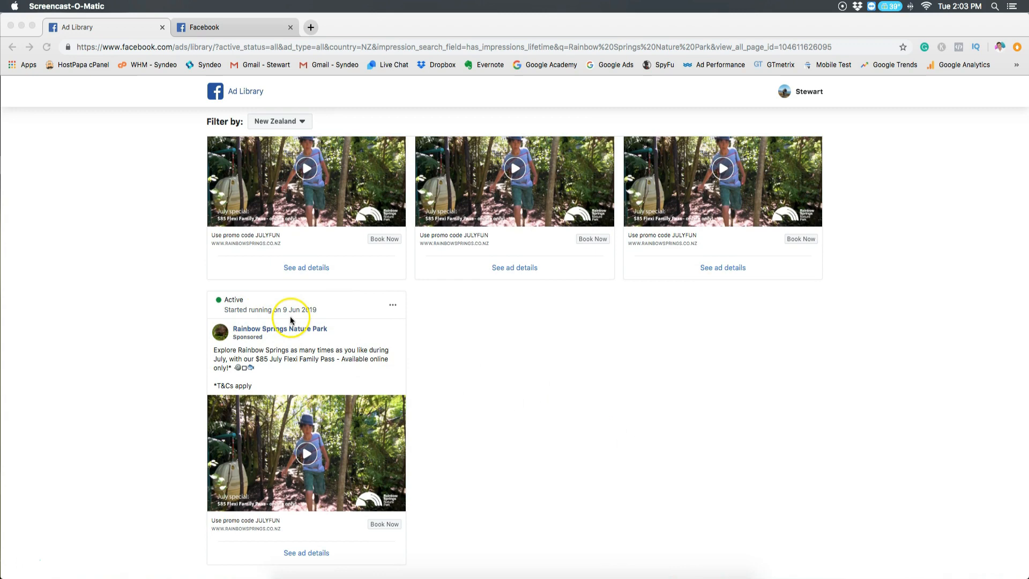
pyautogui.moveTo(481, 338)
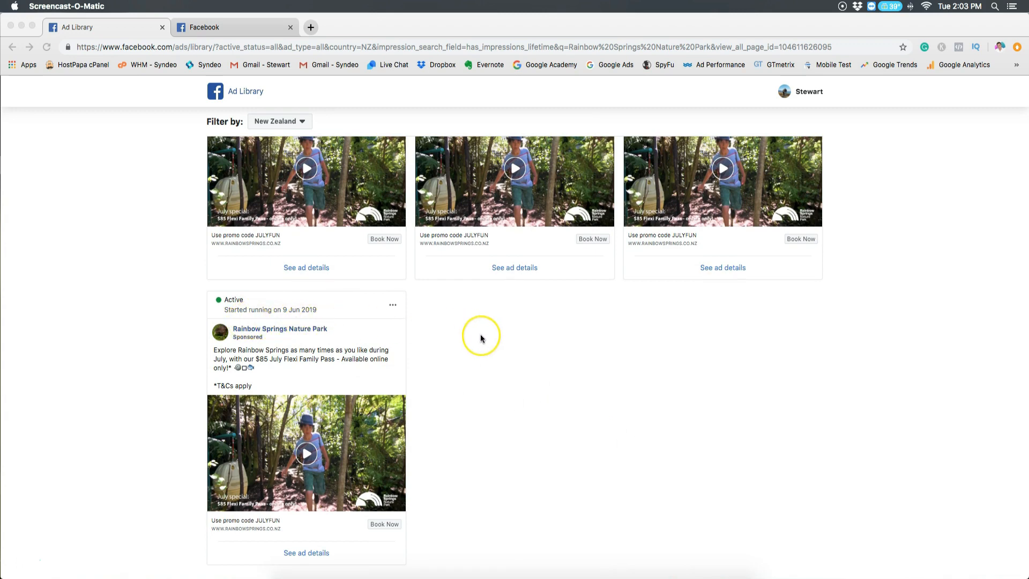
pyautogui.scroll(-3)
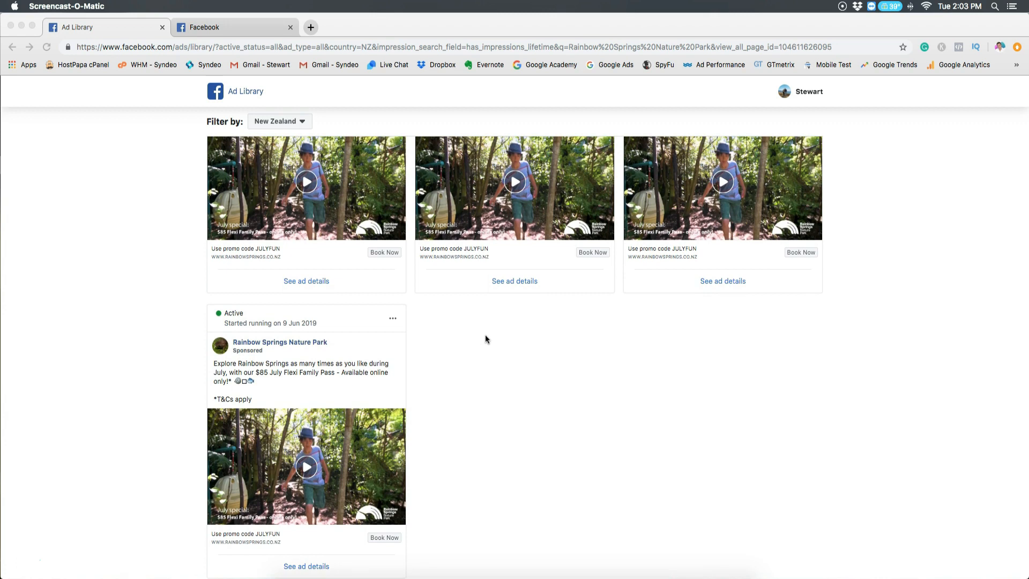
pyautogui.scroll(-3)
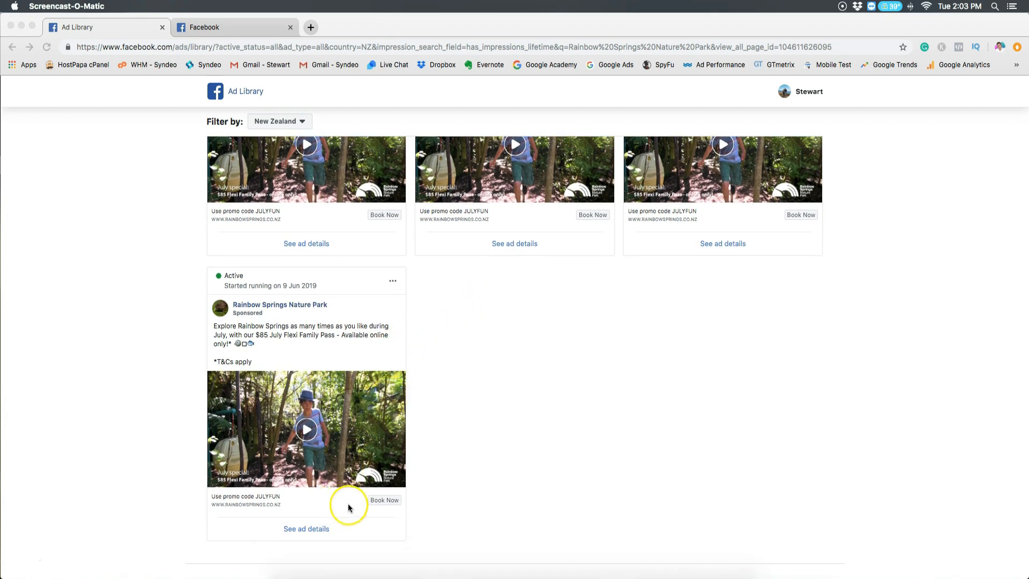
pyautogui.moveTo(451, 501)
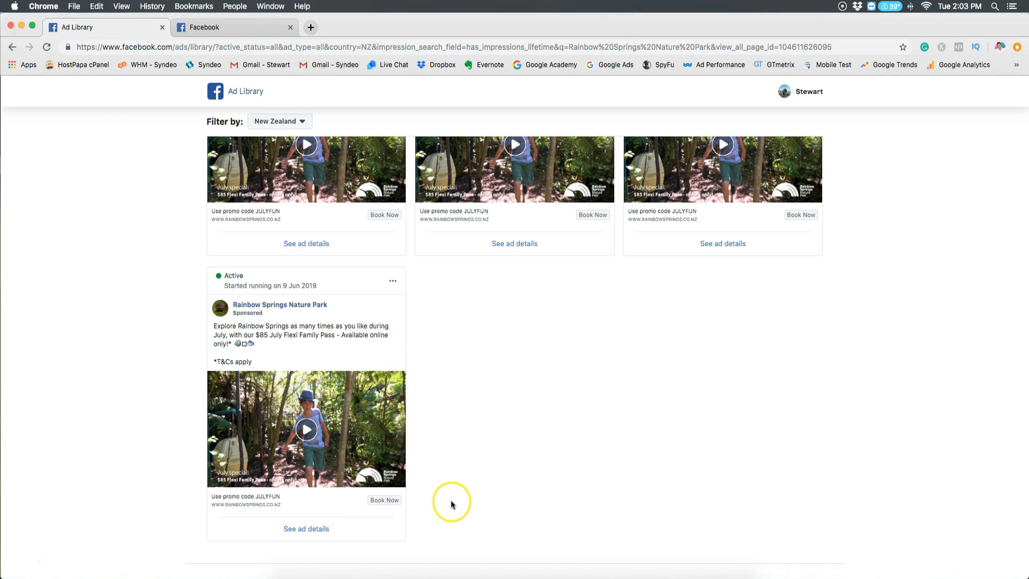
pyautogui.moveTo(306, 528)
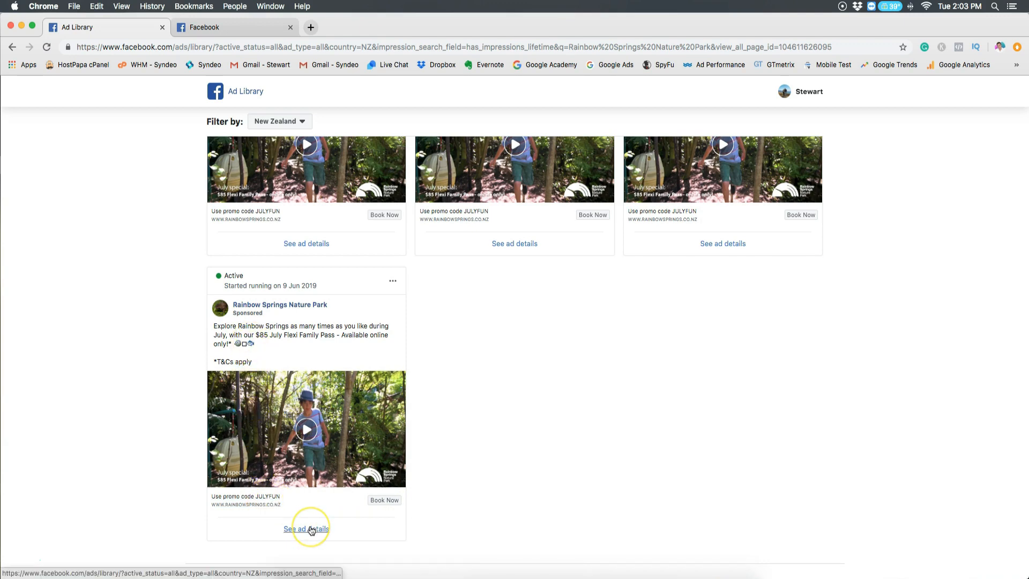
# View the full details of the last Rainbow Springs Flexi Family Pass video ad.
pyautogui.click(306, 528)
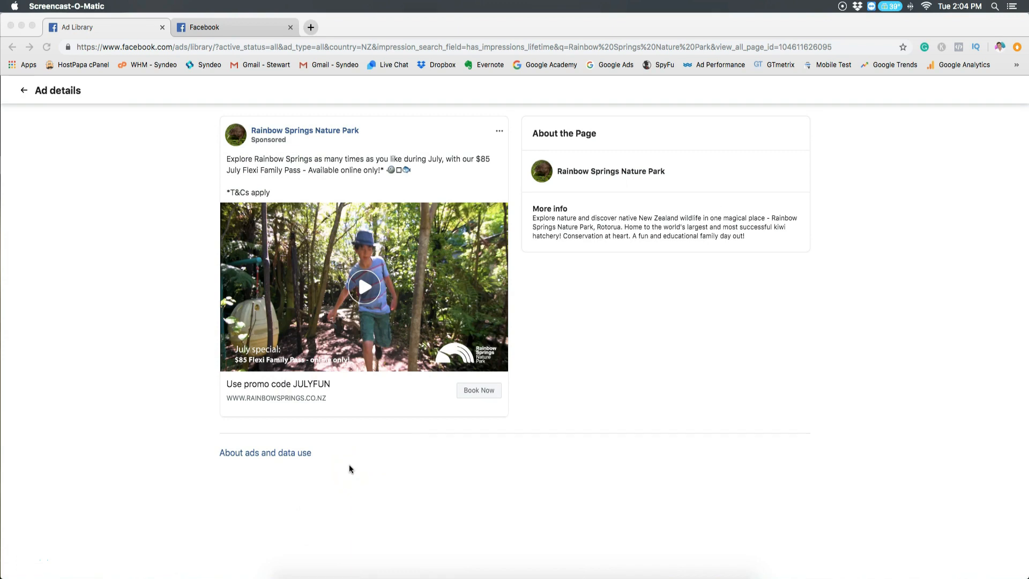
pyautogui.moveTo(195, 280)
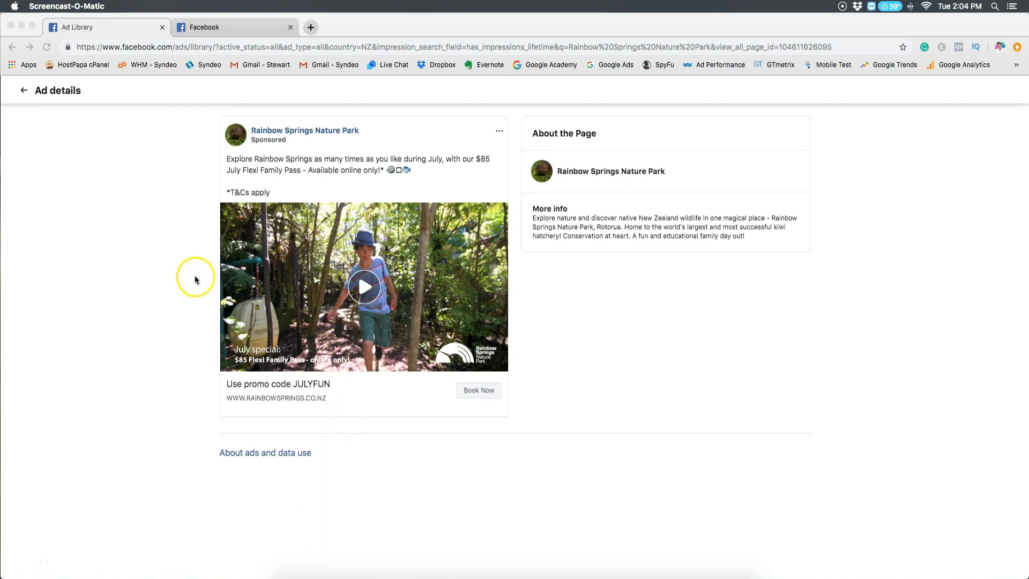
pyautogui.moveTo(371, 300)
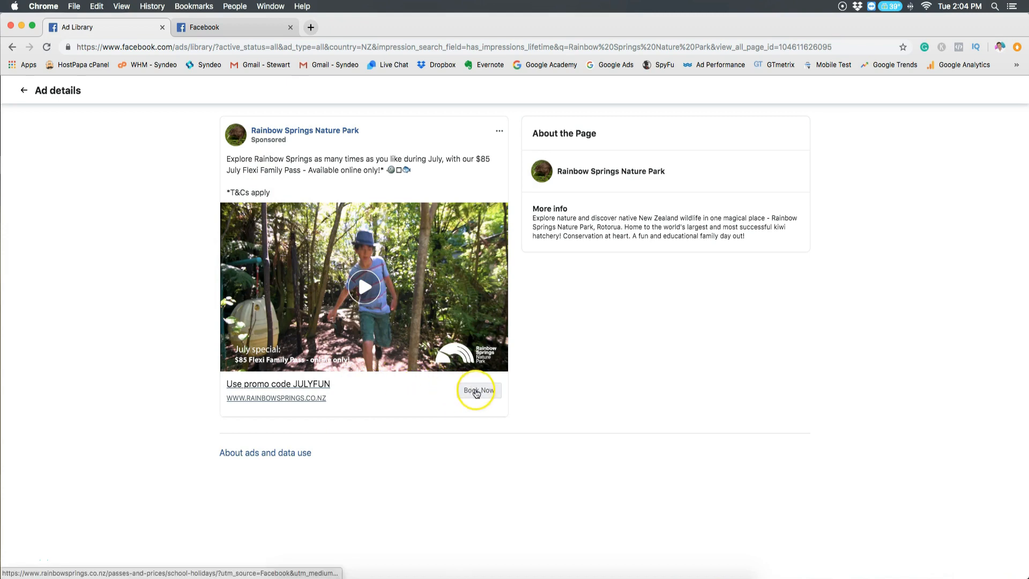
# Follow the ad's Book Now link to the $85 July Flexi Family Pass page and its Terms & Conditions.
pyautogui.click(478, 390)
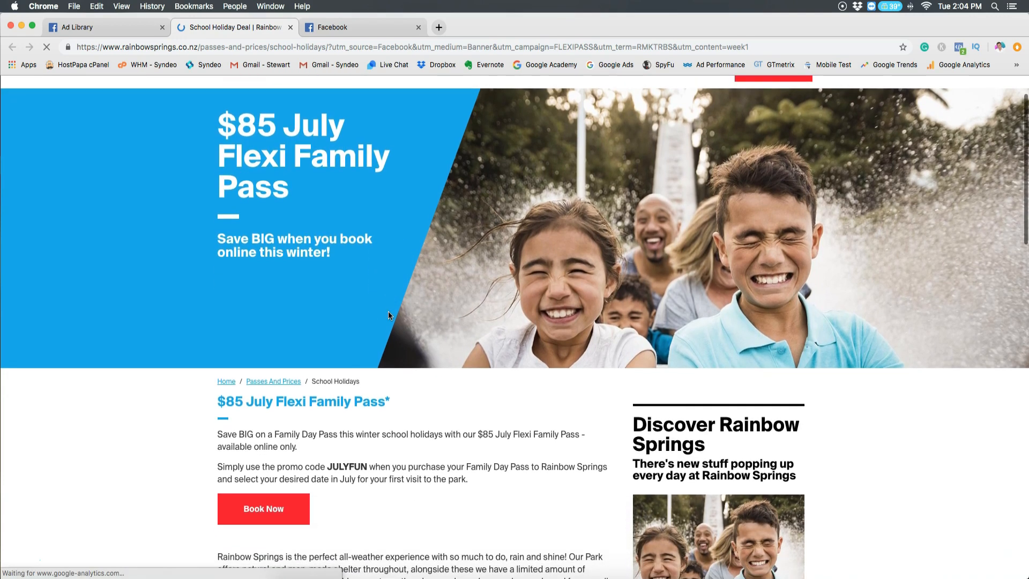
pyautogui.scroll(-3)
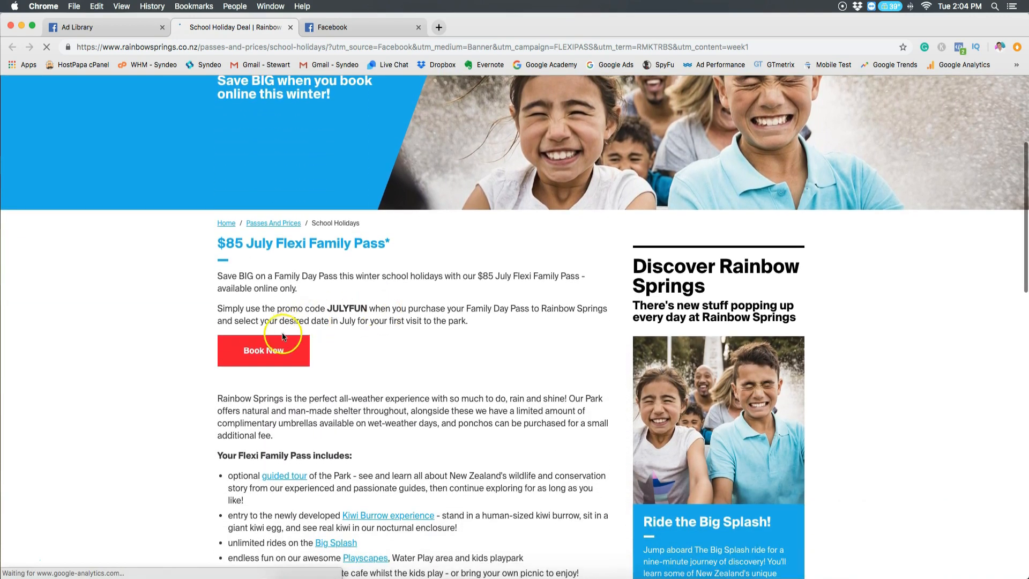
pyautogui.scroll(-3)
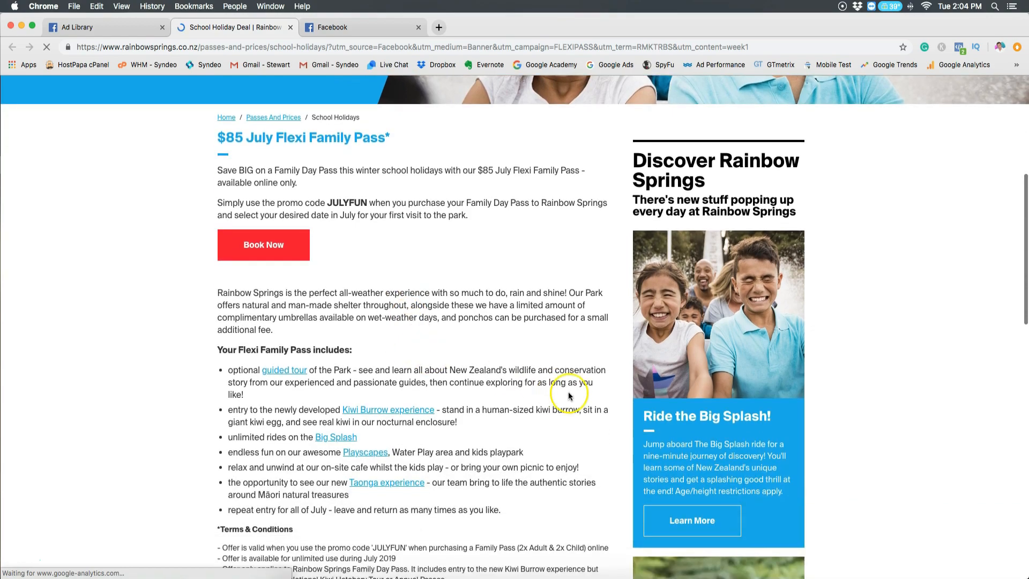
pyautogui.scroll(-3)
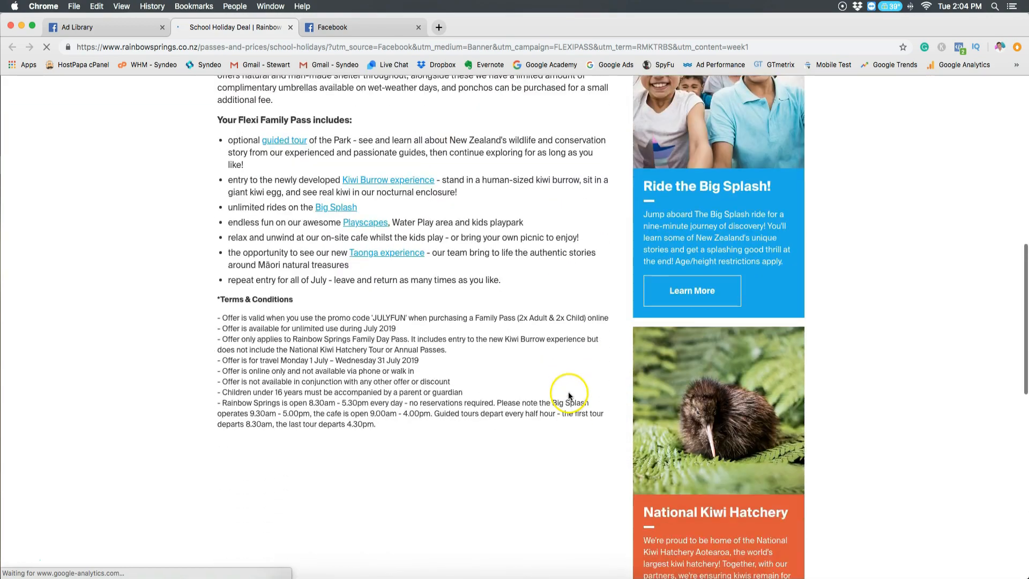